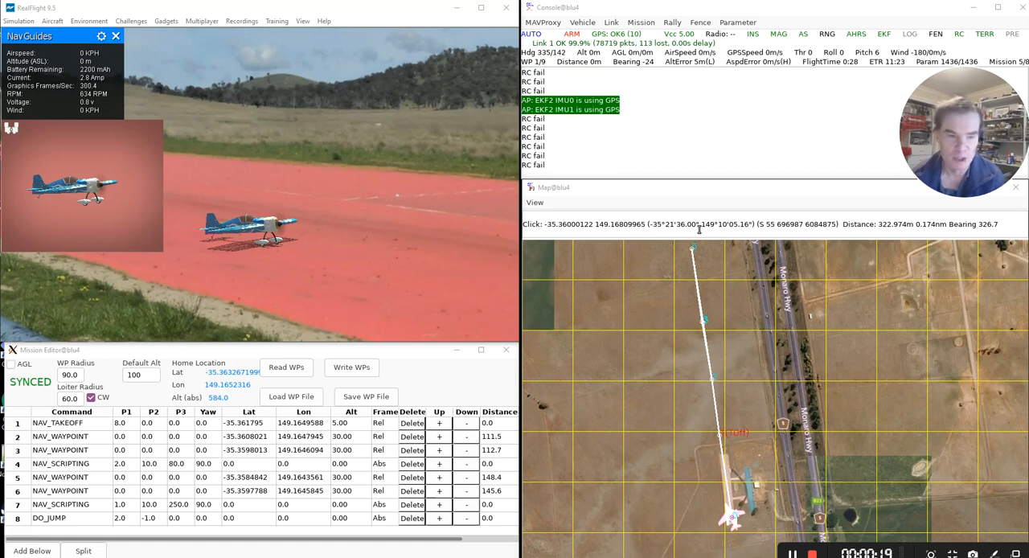
mouse_move(544, 235)
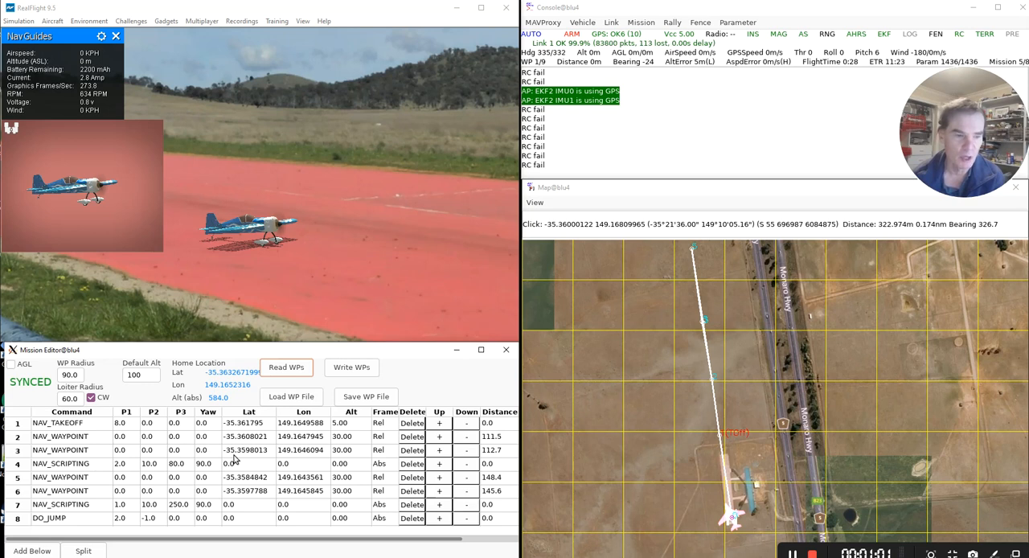
Bring up plane_aerobatics.lua and scroll through its do_axial_roll, do_loop and update routines
click(70, 463)
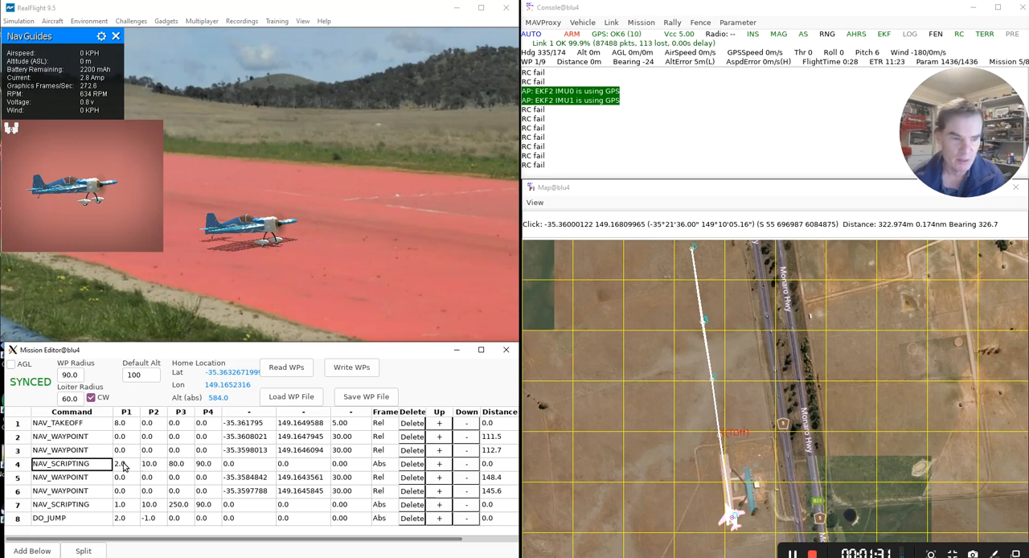
mouse_move(127, 471)
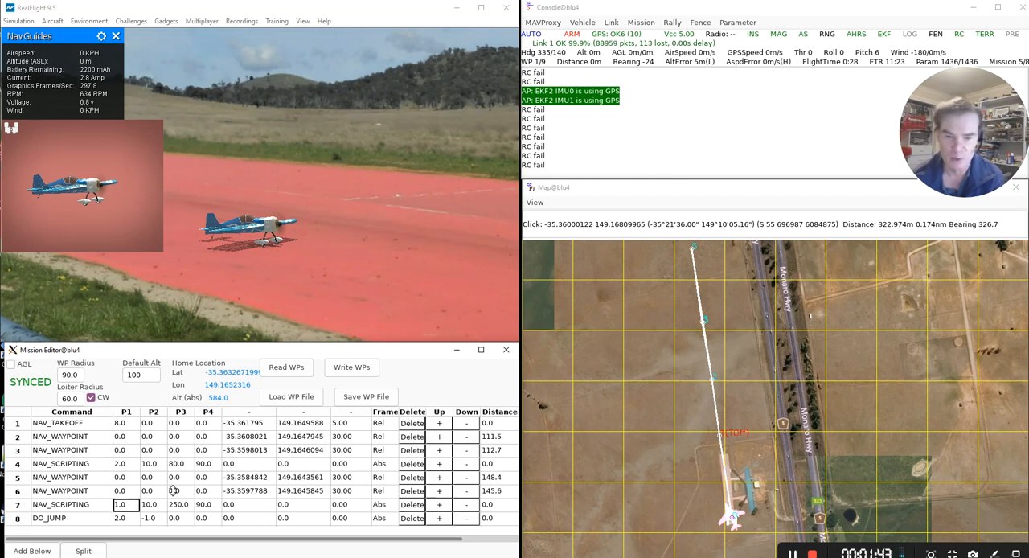
mouse_move(726, 322)
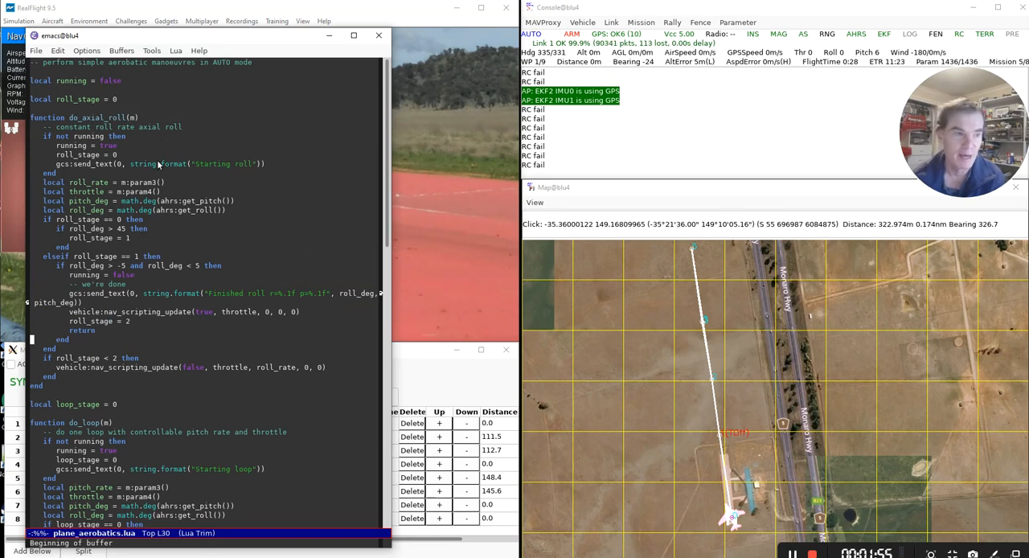
scroll(down, 3)
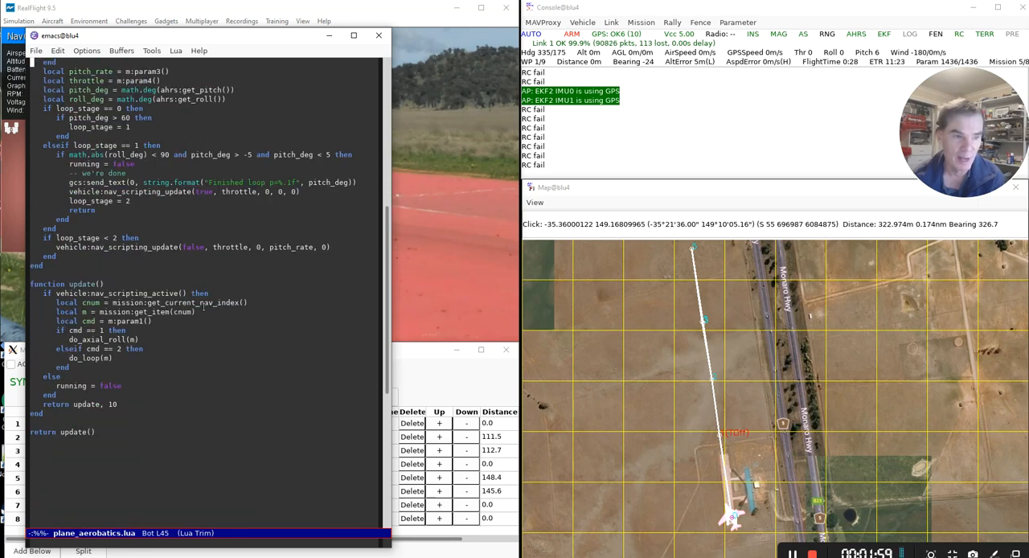
mouse_move(266, 322)
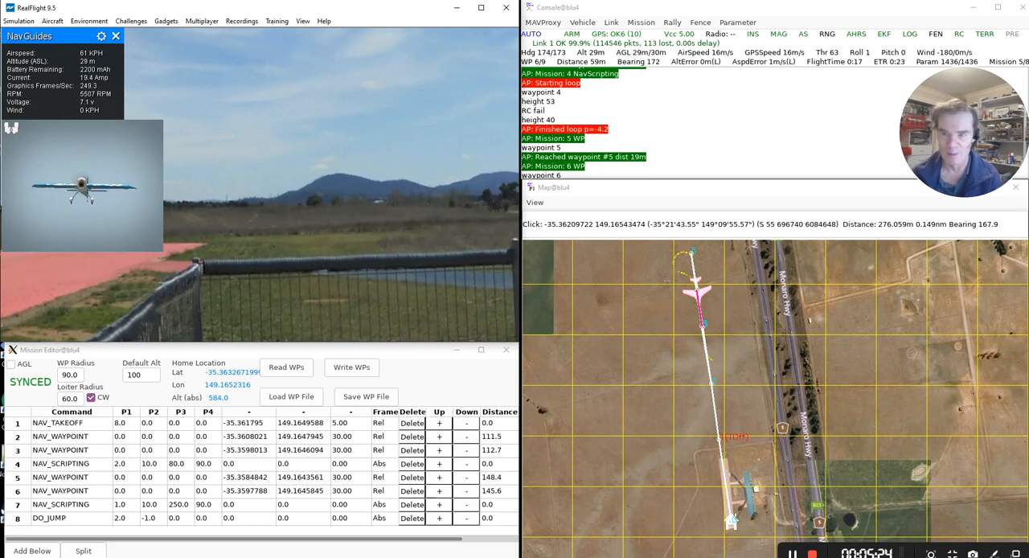
mouse_move(913, 383)
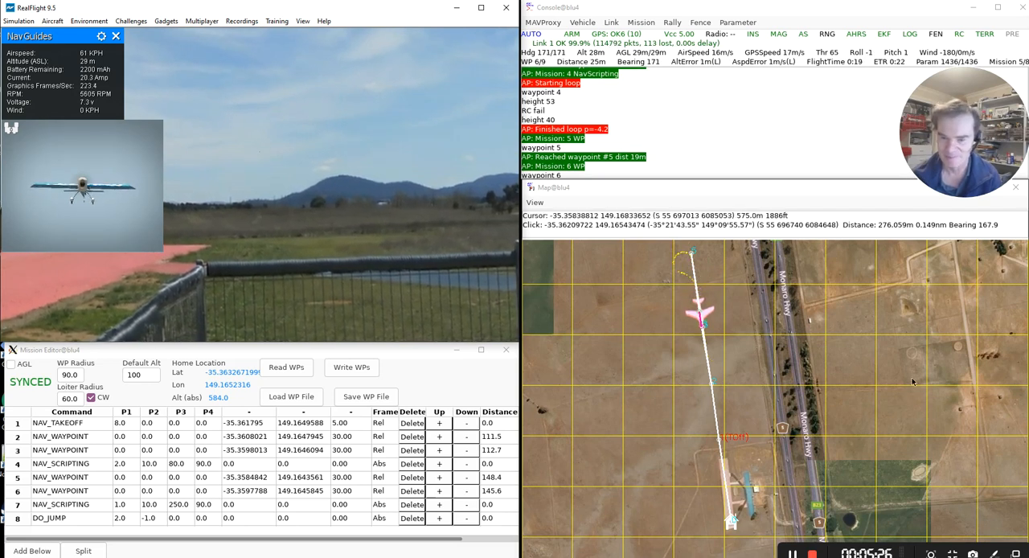